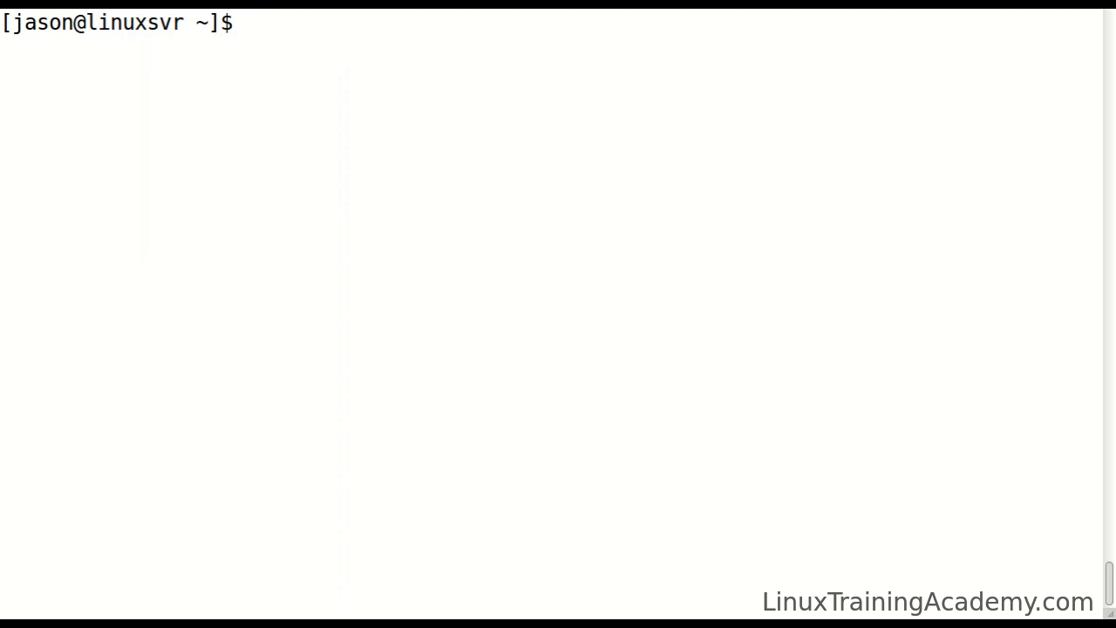
# - Draft an example grep -Ev '^#|^$' file.txt filter, then abandon it with Ctrl+C
pyautogui.write('grep')
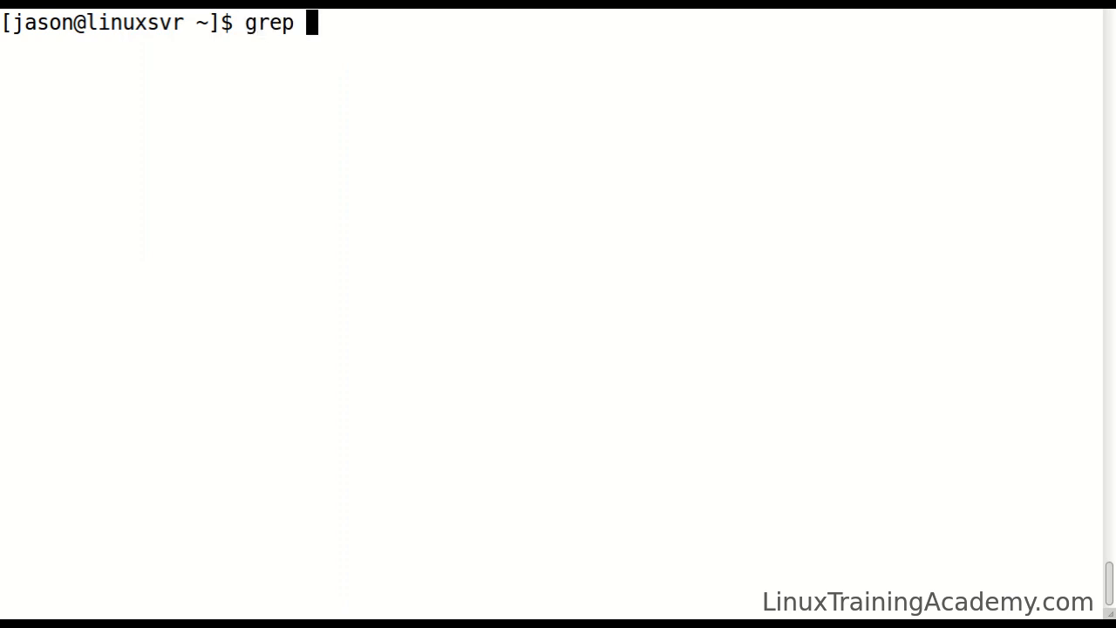
pyautogui.write('-E')
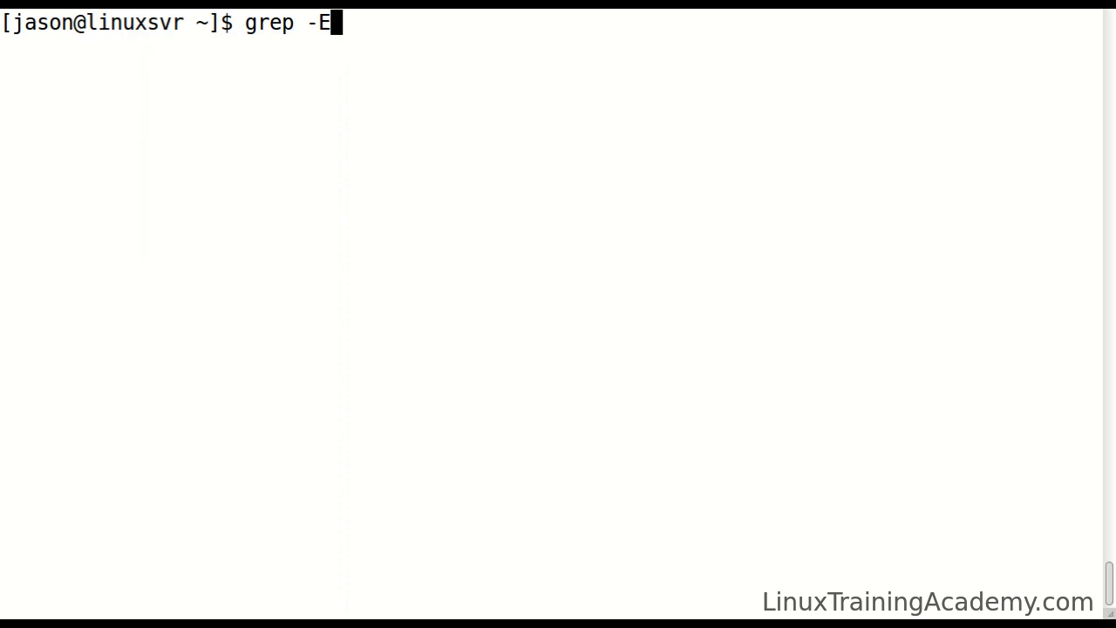
pyautogui.write('v')
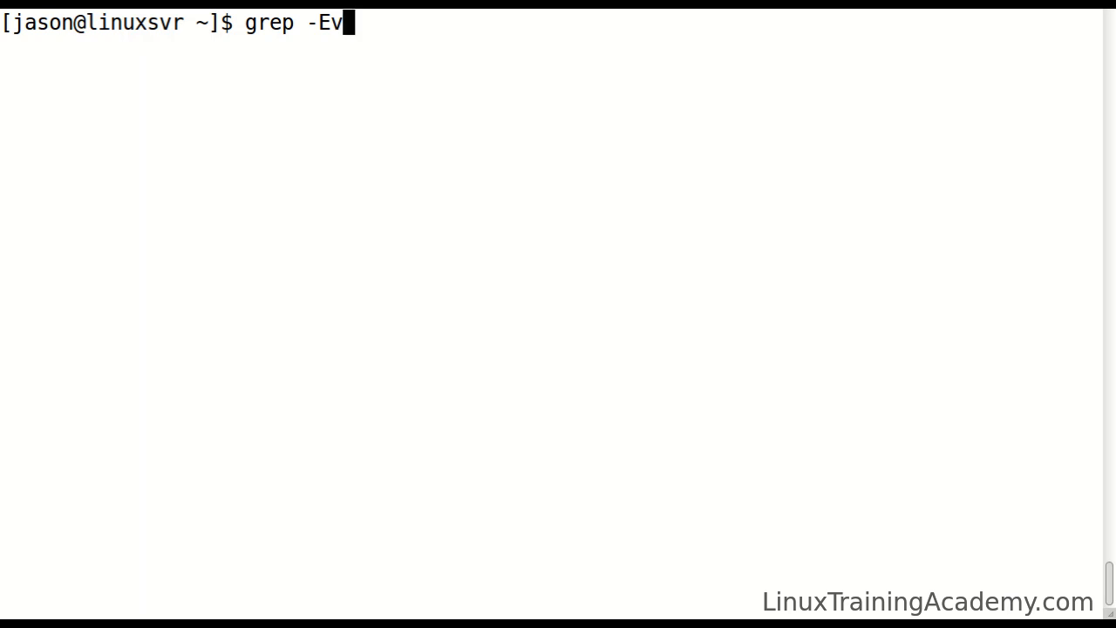
pyautogui.write("'^")
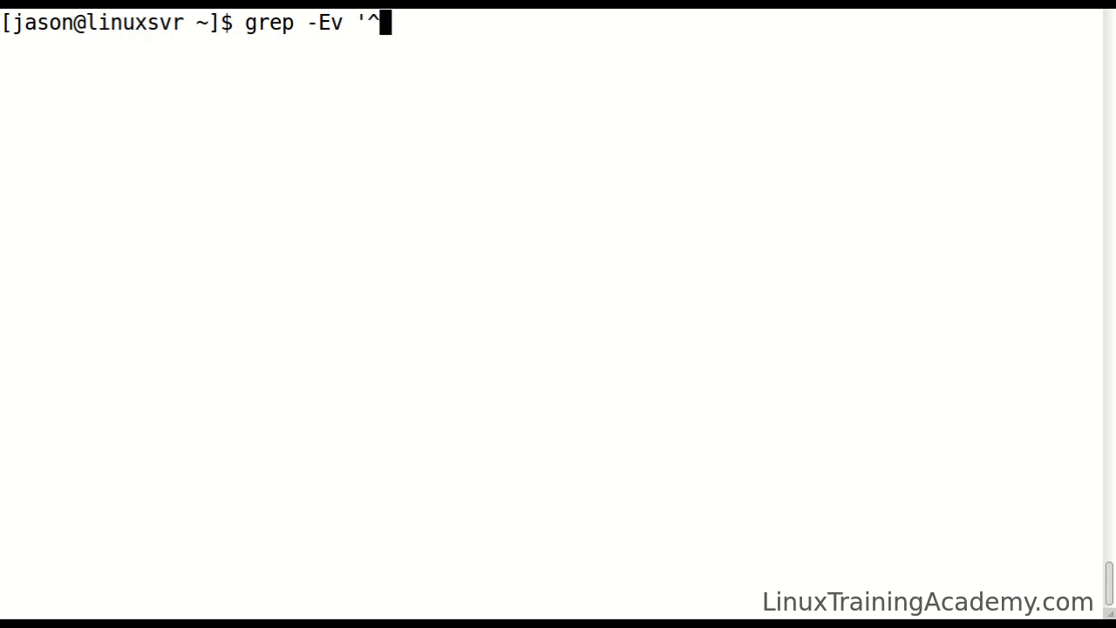
pyautogui.write('#|')
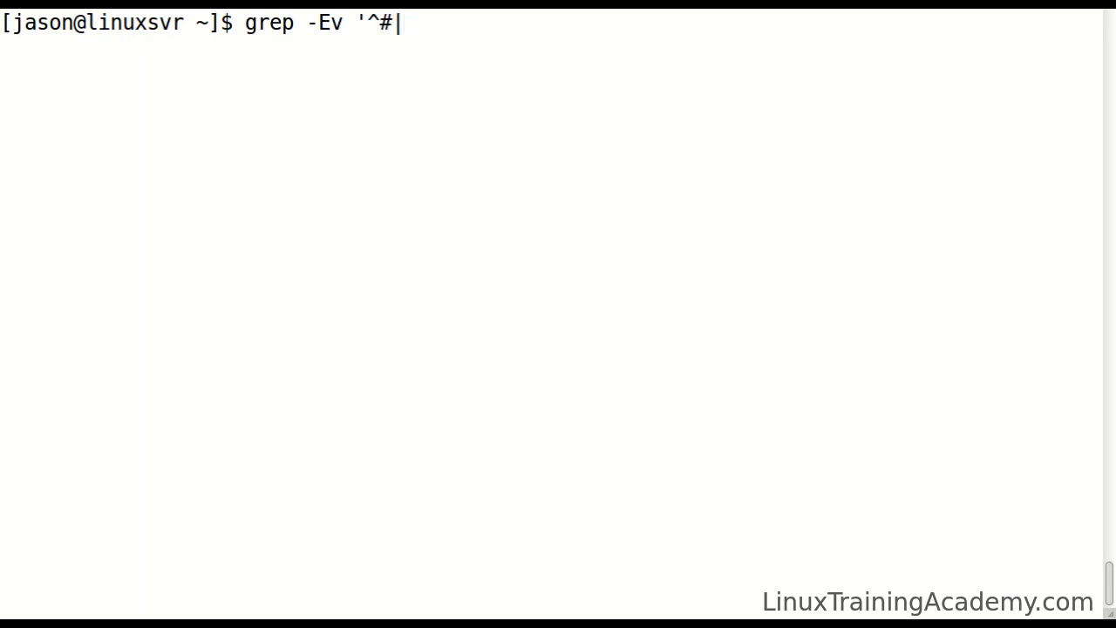
pyautogui.write("^$'")
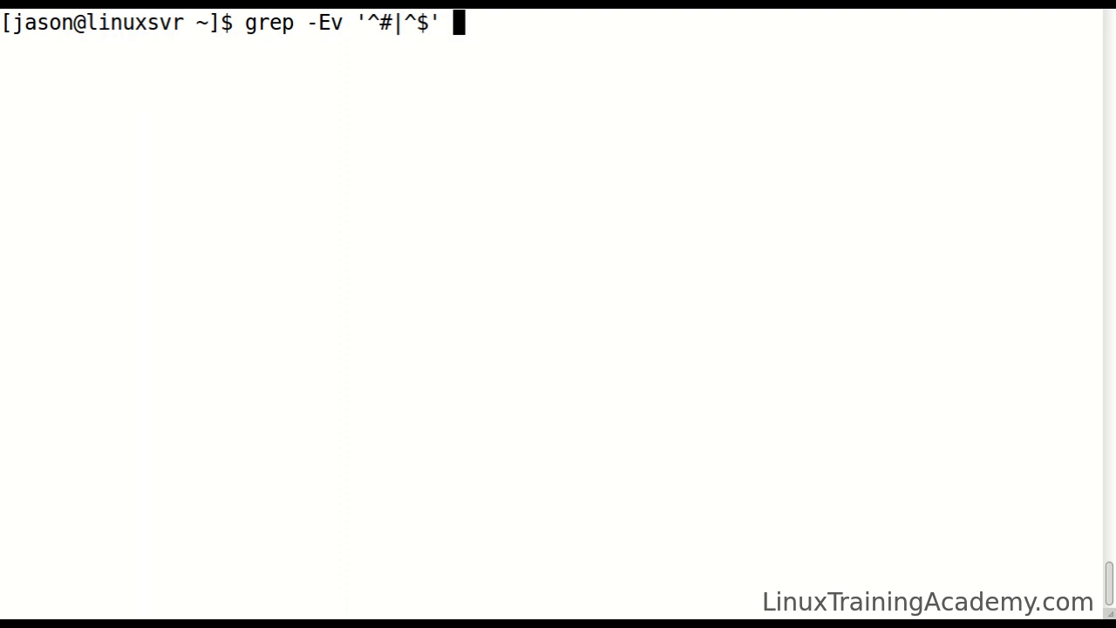
pyautogui.moveTo(457, 21)
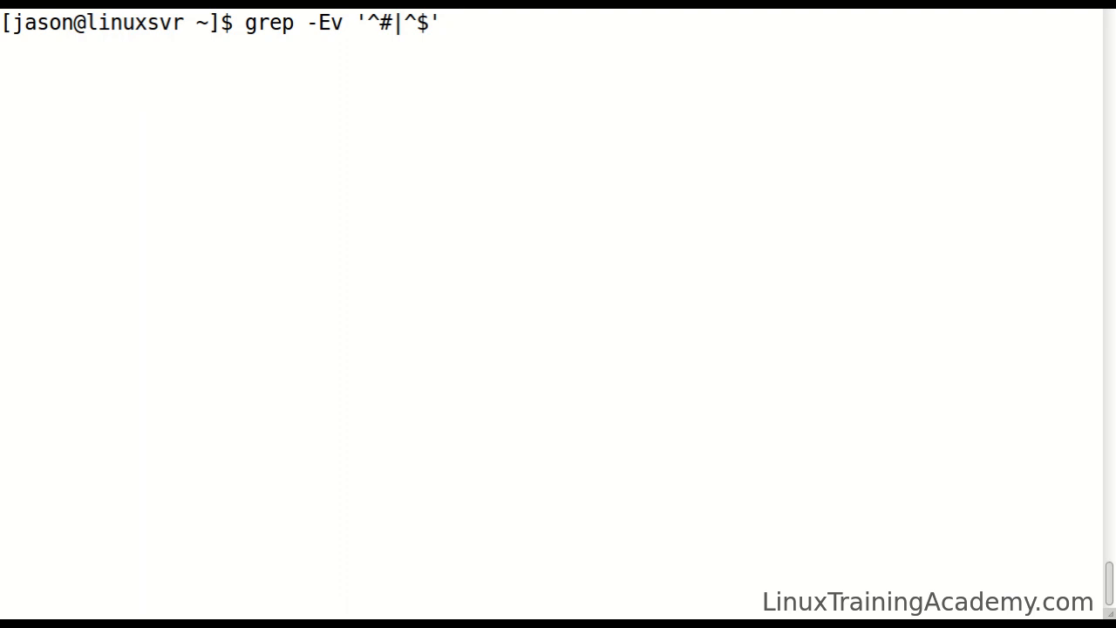
pyautogui.write('file.txt')
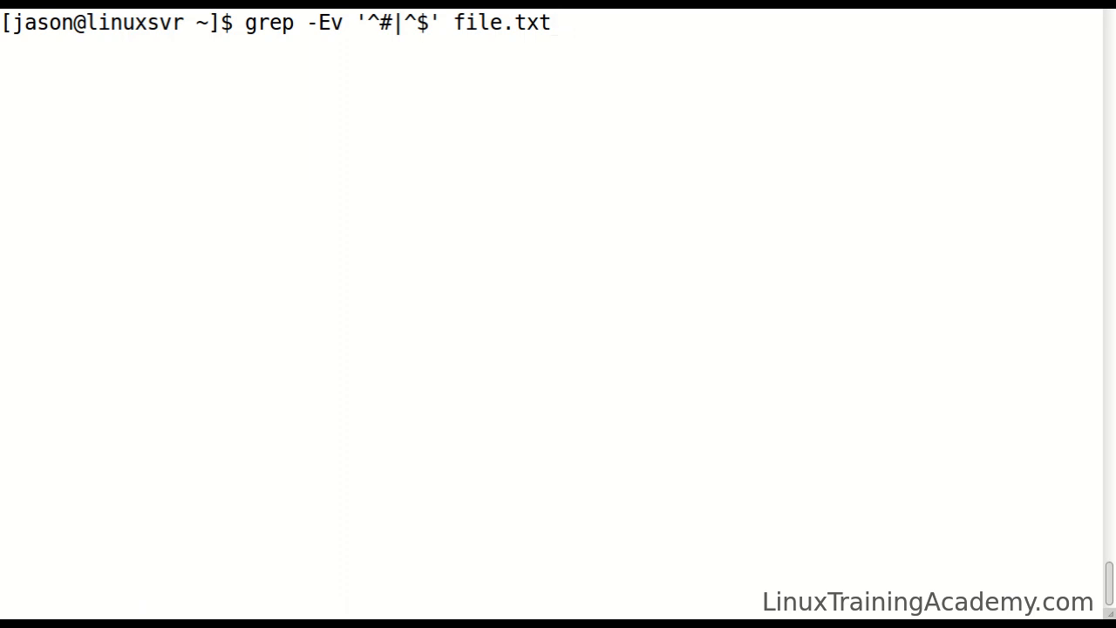
pyautogui.press('ctrl+c')
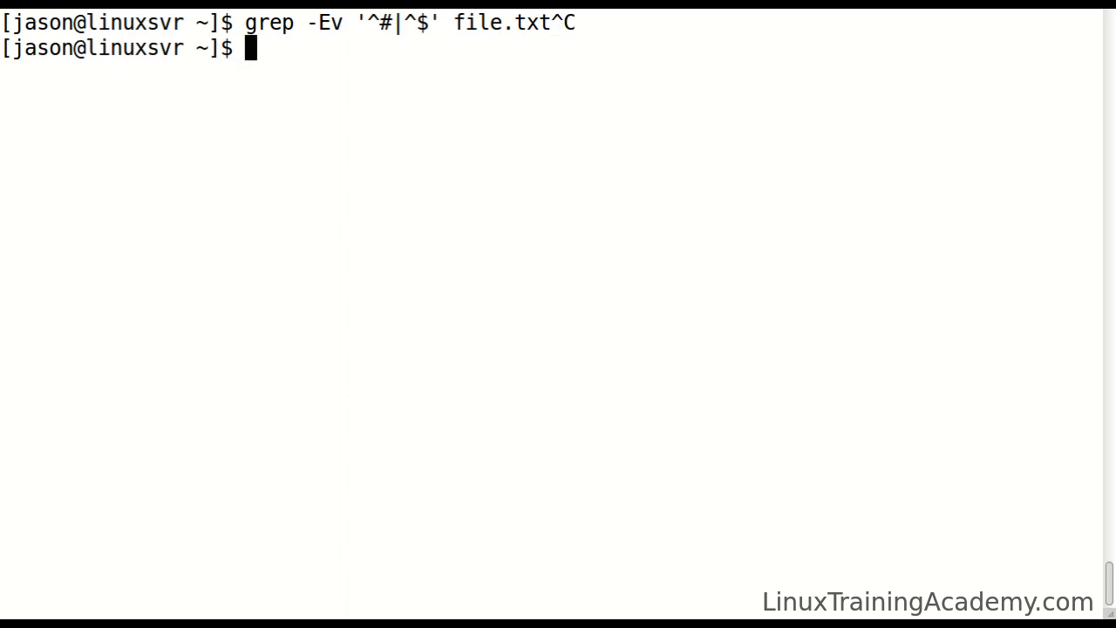
# - Move into /etc/httpd and print the full httpd.conf with cat
pyautogui.write('cd /etc/httpd/')
pyautogui.write('cd conf')
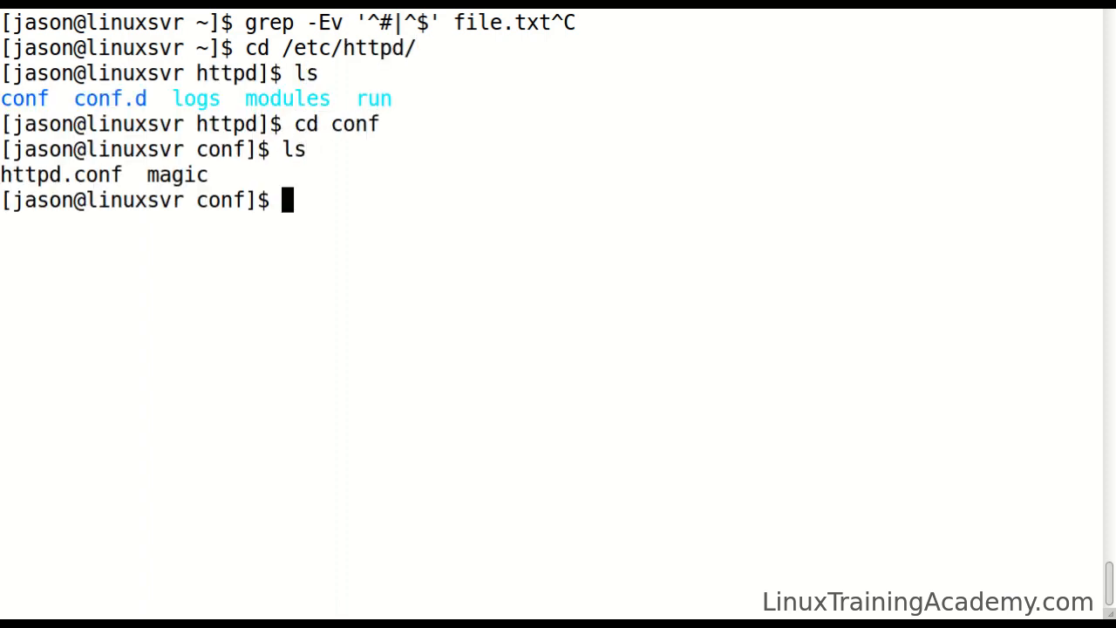
pyautogui.write('cat httpd.conf')
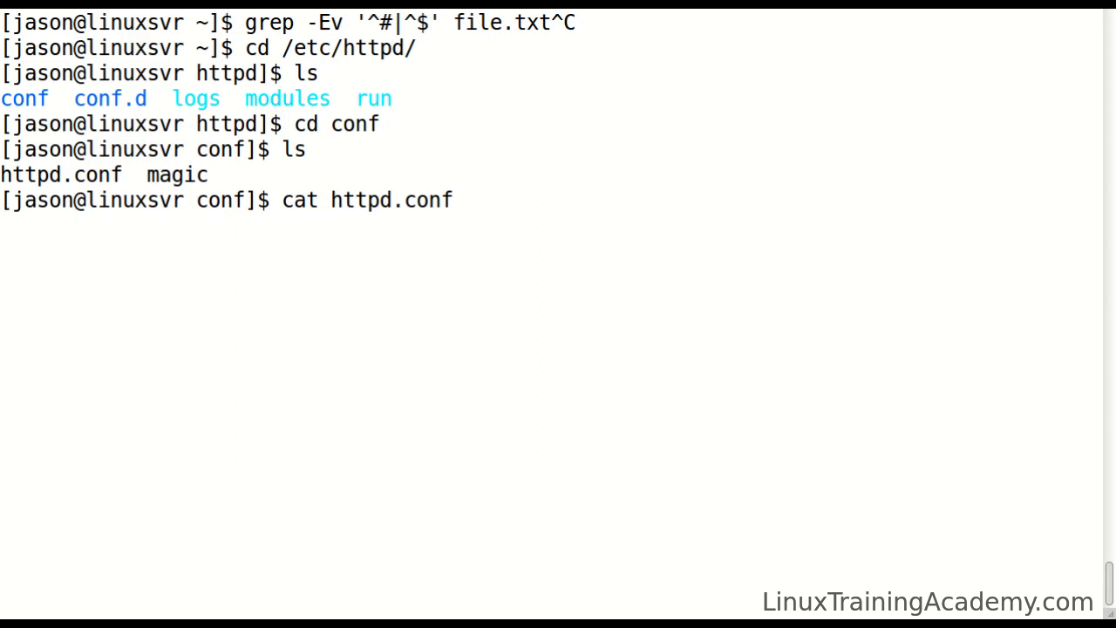
pyautogui.press('Return')
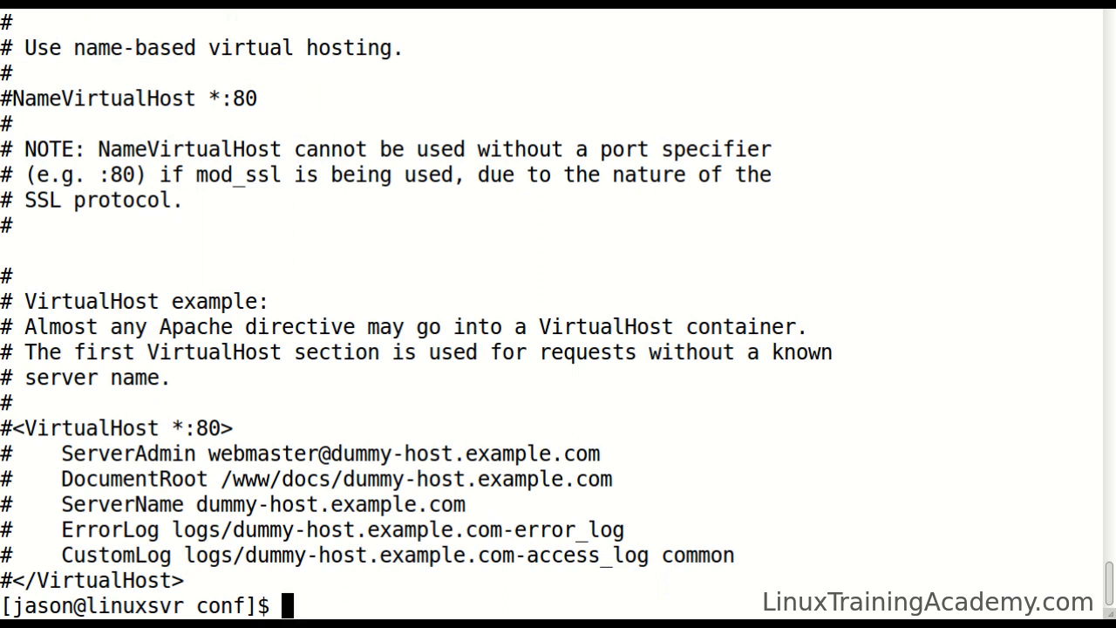
# - Run grep -Ev '^#|^$' httpd.conf to show only the active directives
pyautogui.write("grep -Ev '")
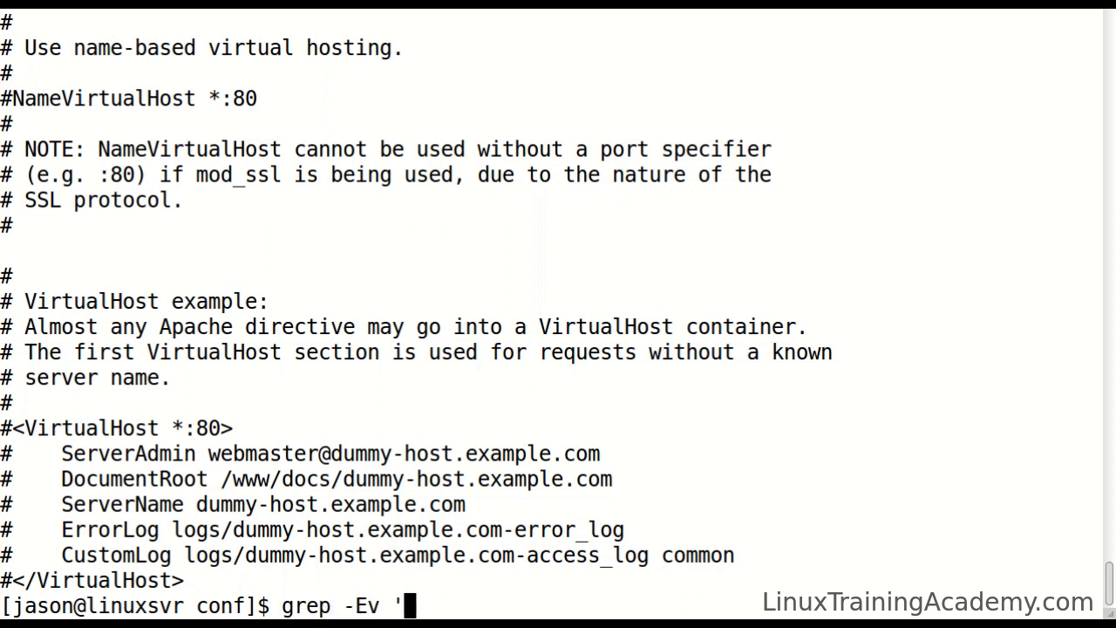
pyautogui.write('^#|')
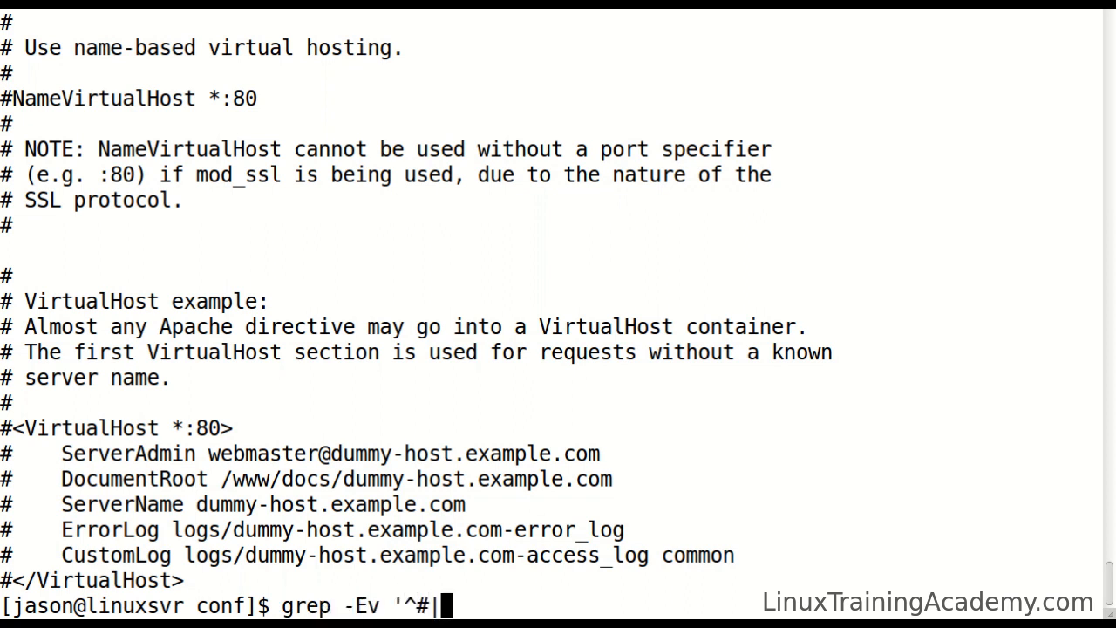
pyautogui.write("^$' httpd.conf")
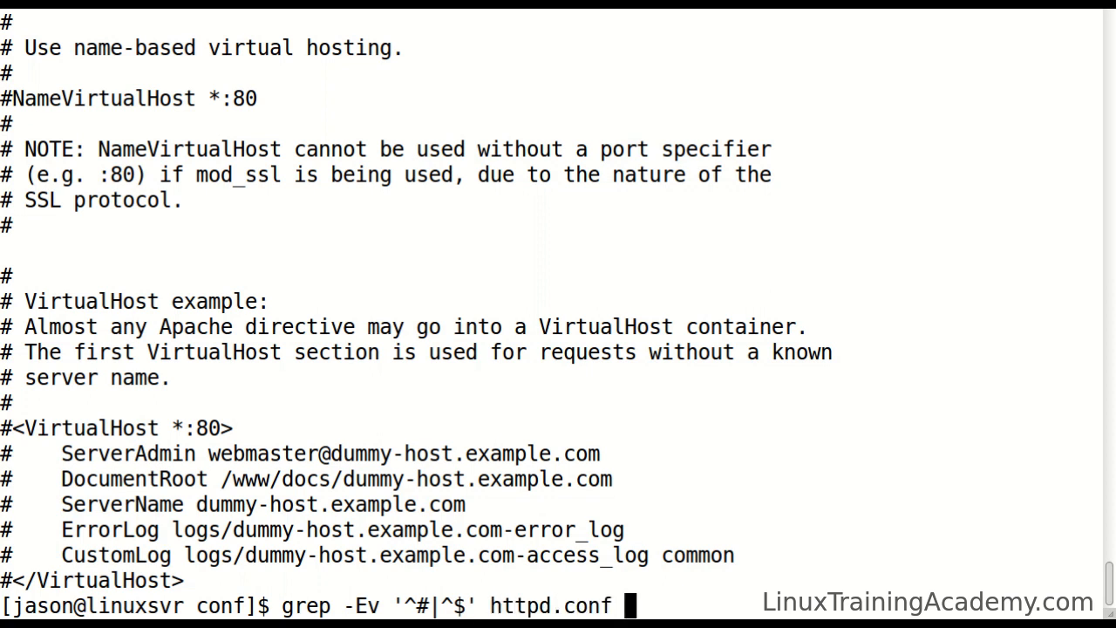
pyautogui.press('Return')
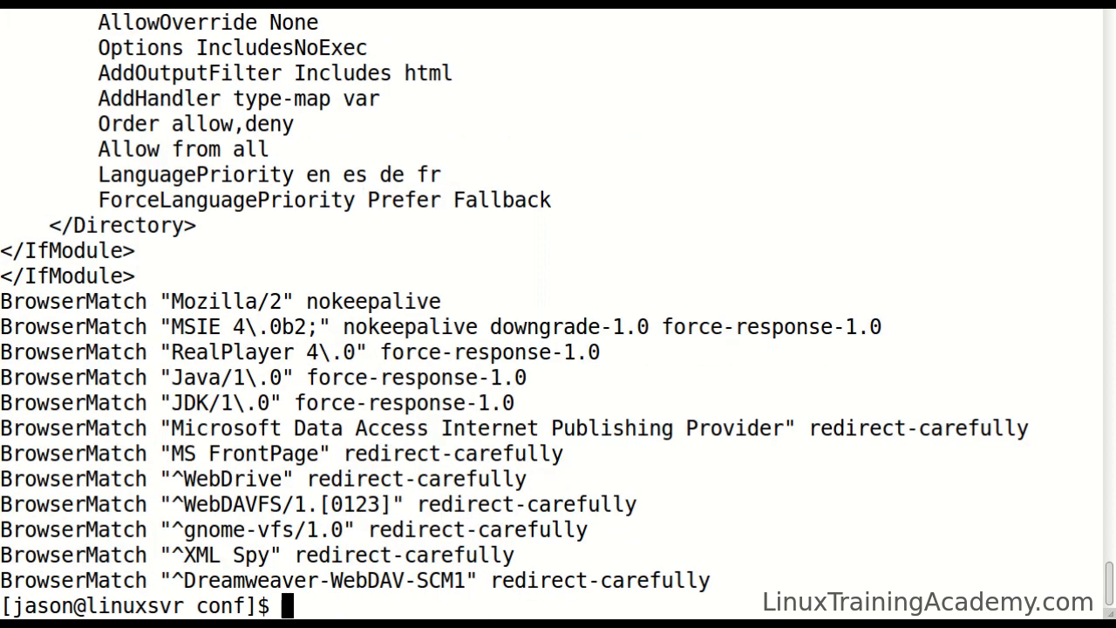
# - Pipe the filtered output through less, then count httpd.conf's lines with wc -l (1009)
pyautogui.write("grep -Ev '^#|^$' httpd.conf  | less")
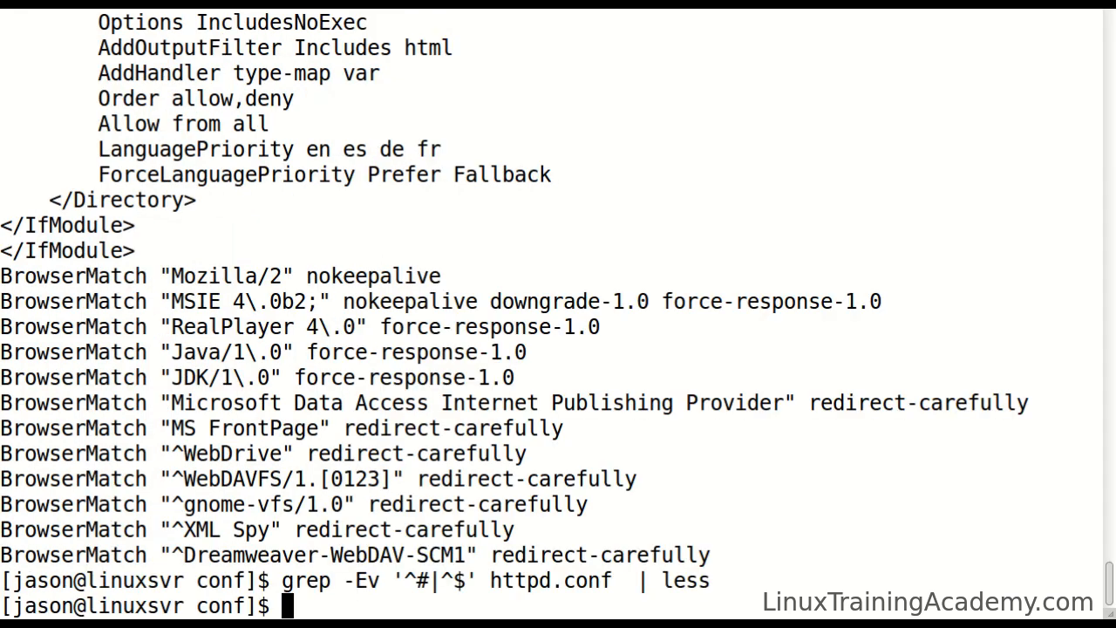
pyautogui.write('wc -l httpd.conf')
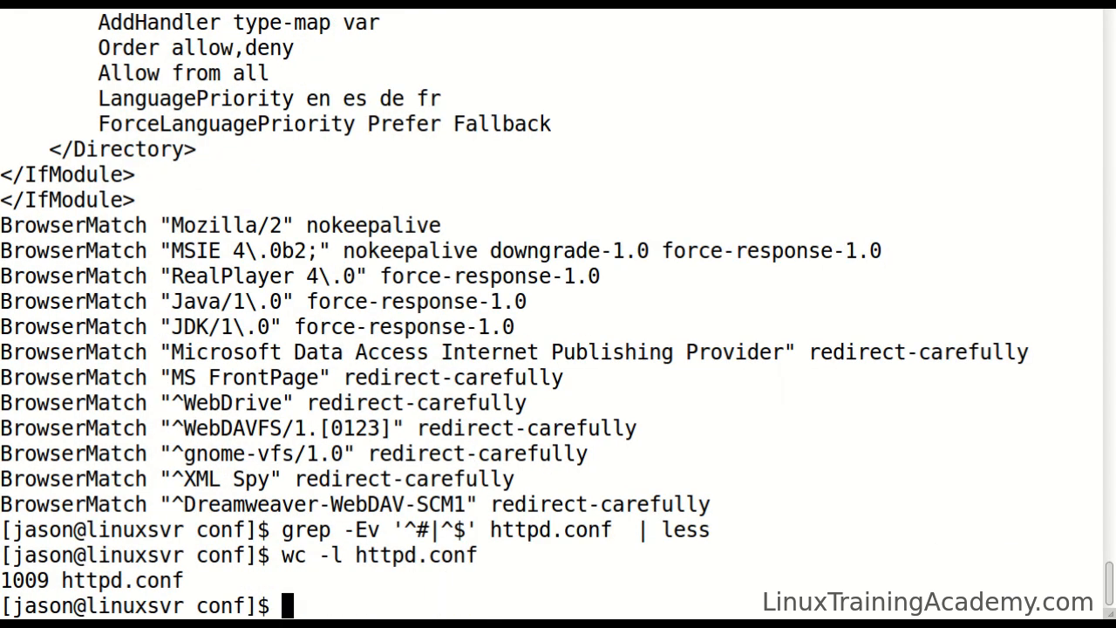
pyautogui.write('wc -l httpd.conf')
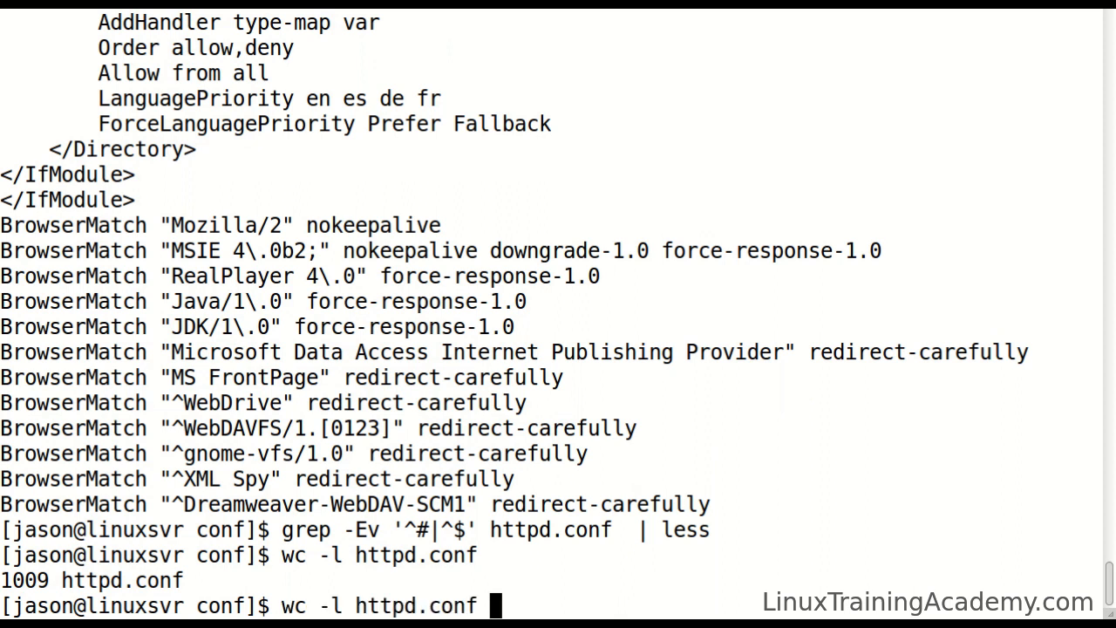